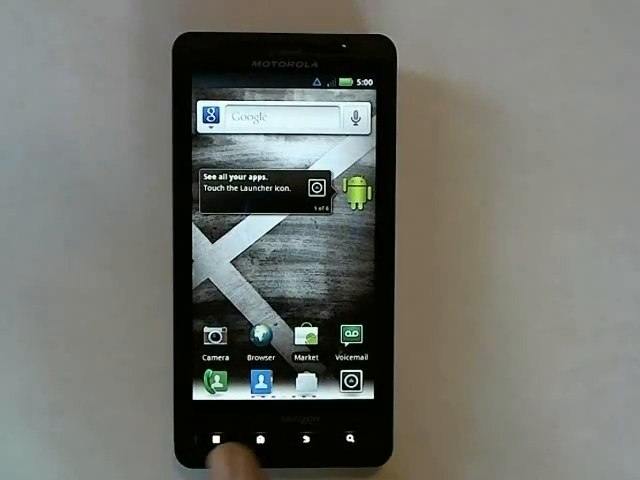
# - Reach About phone via Menu and Settings to view the current system version
pyautogui.click(214, 440)
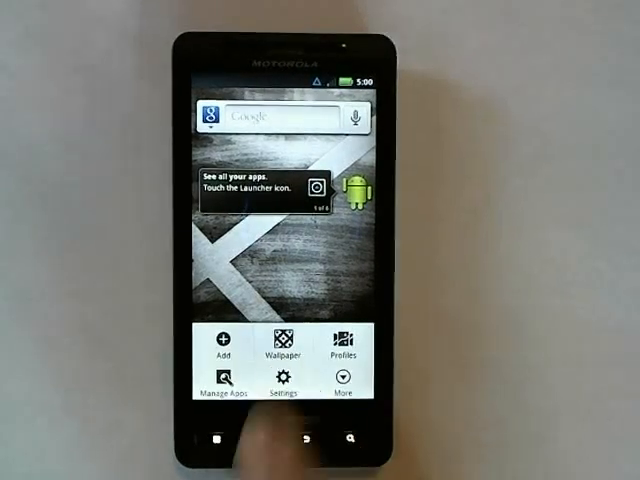
pyautogui.click(284, 388)
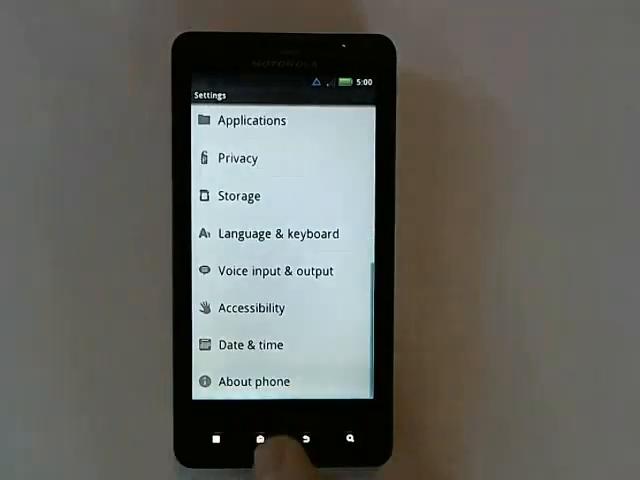
pyautogui.click(252, 380)
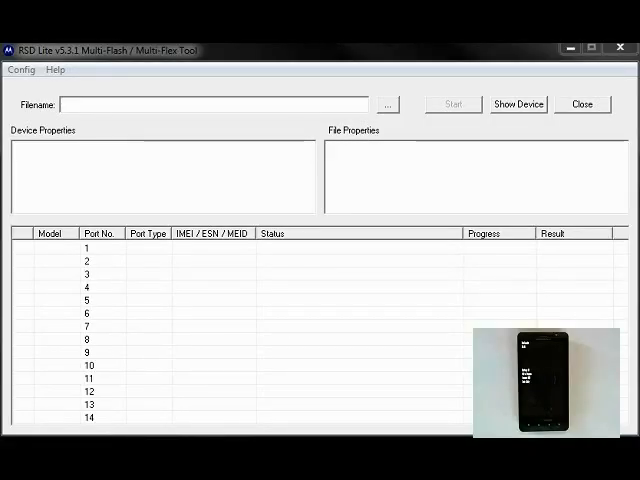
pyautogui.moveTo(466, 164)
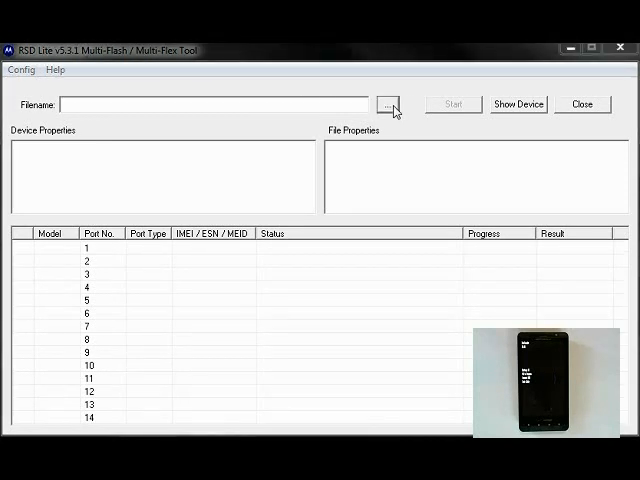
# - Browse to the Desktop and load VRZ_MB810_2.3.34_1FF_01.sbf so its properties appear
pyautogui.click(388, 104)
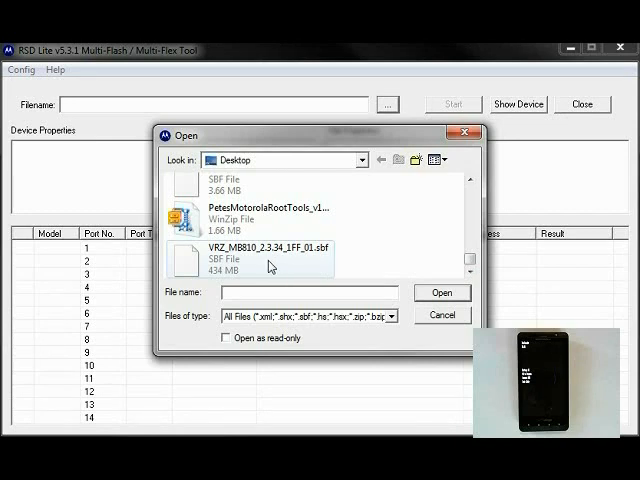
pyautogui.click(260, 258)
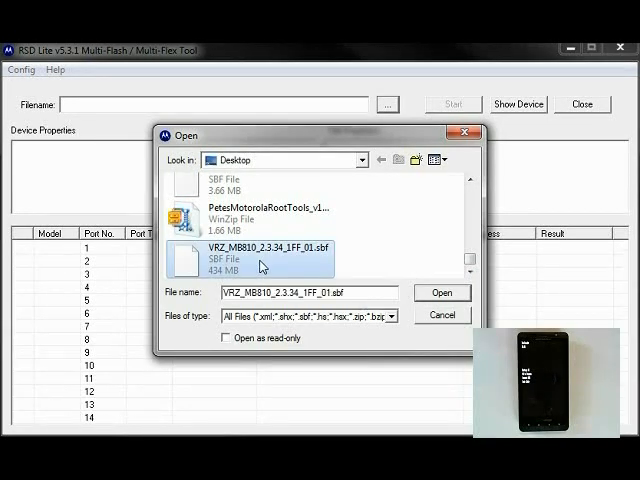
pyautogui.click(440, 292)
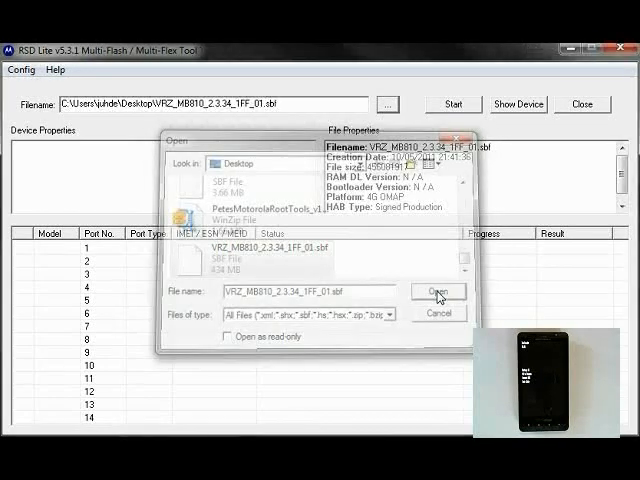
# - Select the USB-connected Droid X row to display its device properties
pyautogui.click(438, 292)
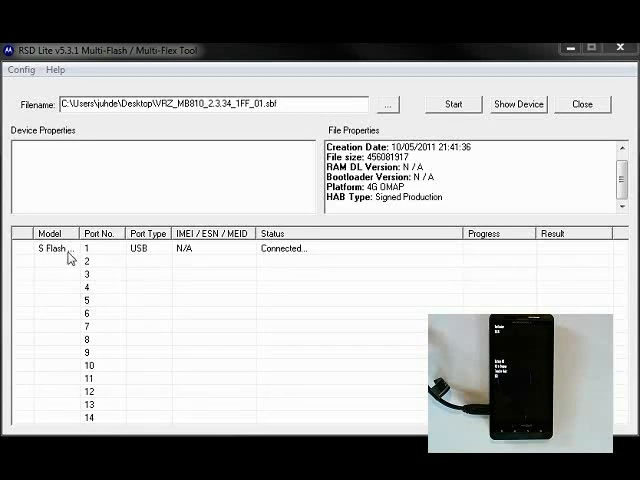
pyautogui.click(50, 248)
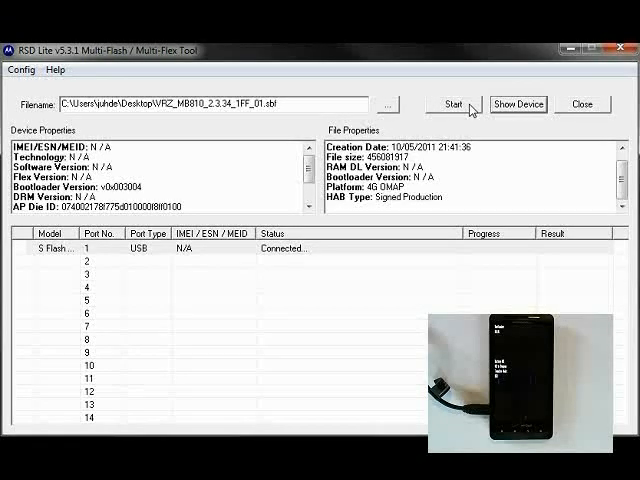
# - Start flashing the SBF and let it run to Finished with Result PASS
pyautogui.click(454, 104)
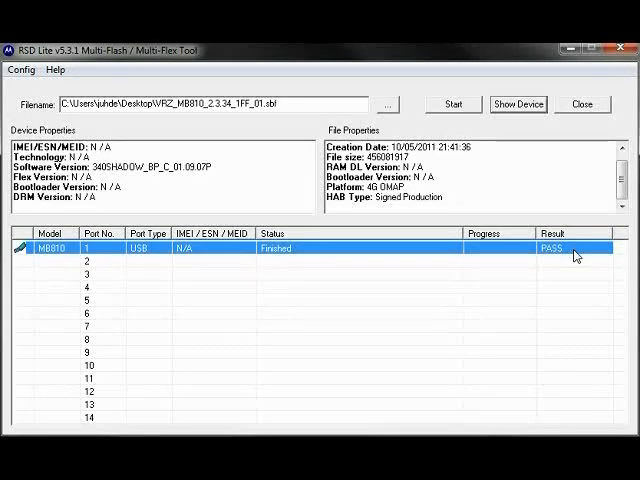
pyautogui.moveTo(278, 280)
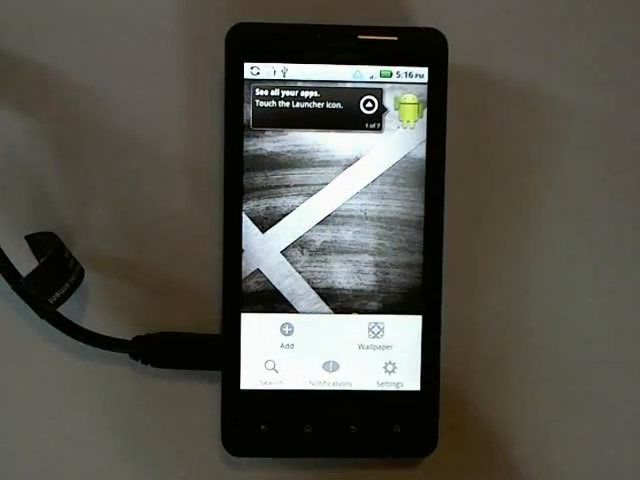
# - Go to Settings > About phone showing the flashed system version and Android 2.2.1
pyautogui.click(388, 376)
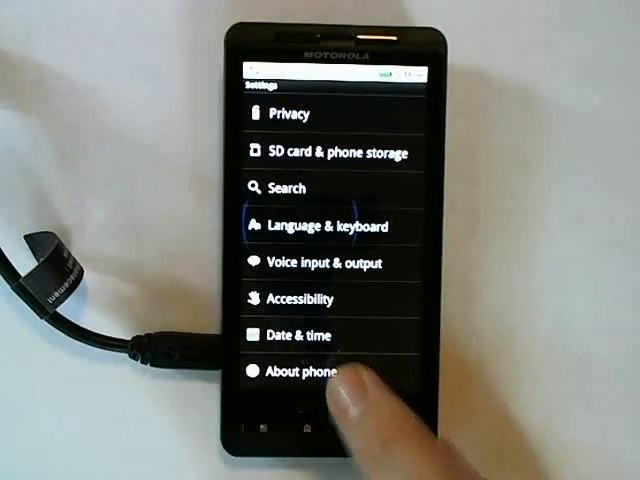
pyautogui.click(296, 372)
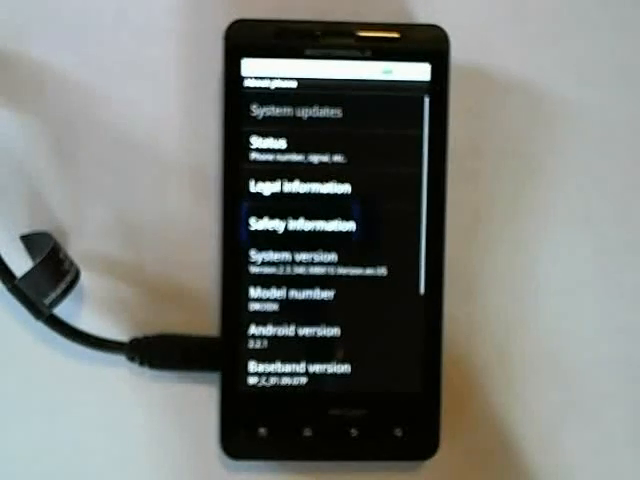